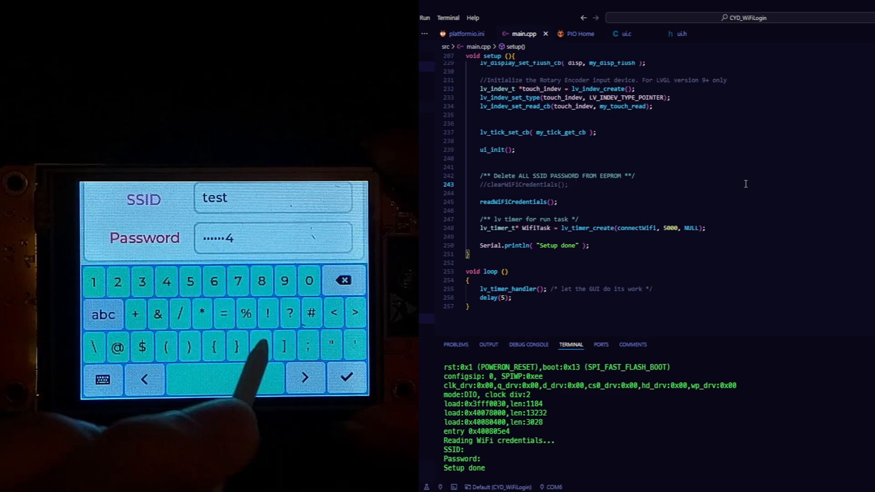
- Submit the 'test' SSID credentials from the touchscreen keyboard so the serial log prints them
click(346, 377)
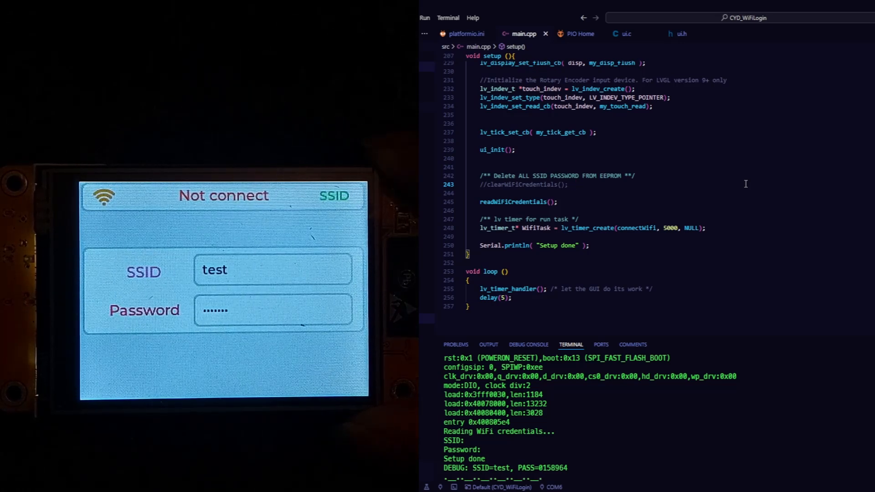
click(575, 185)
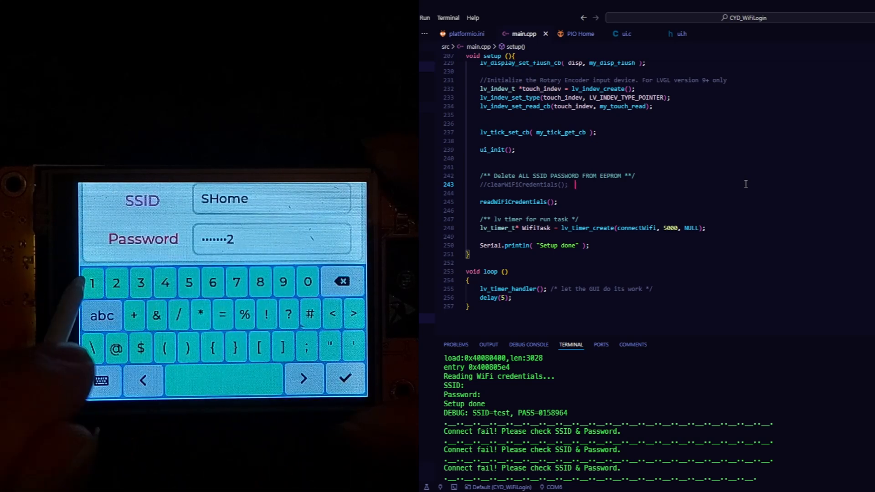
- Submit the SHome login from the touchscreen, then search 'po' and launch Windows PowerShell
click(345, 378)
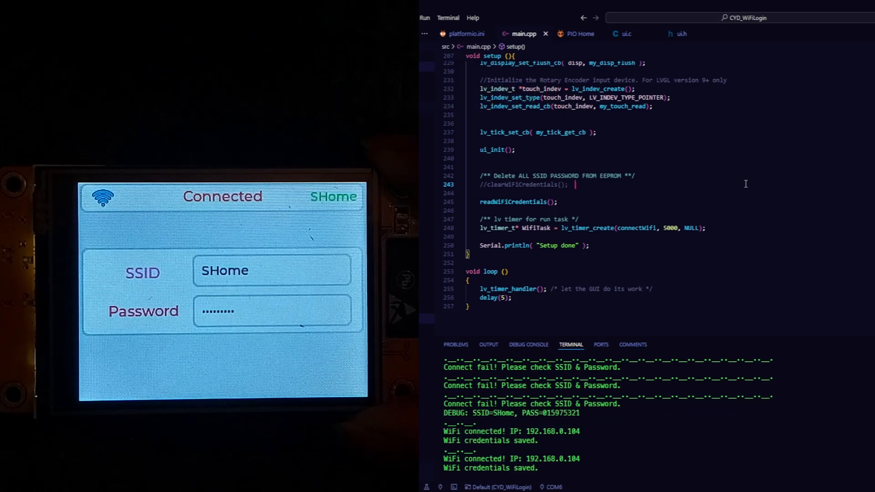
text(po)
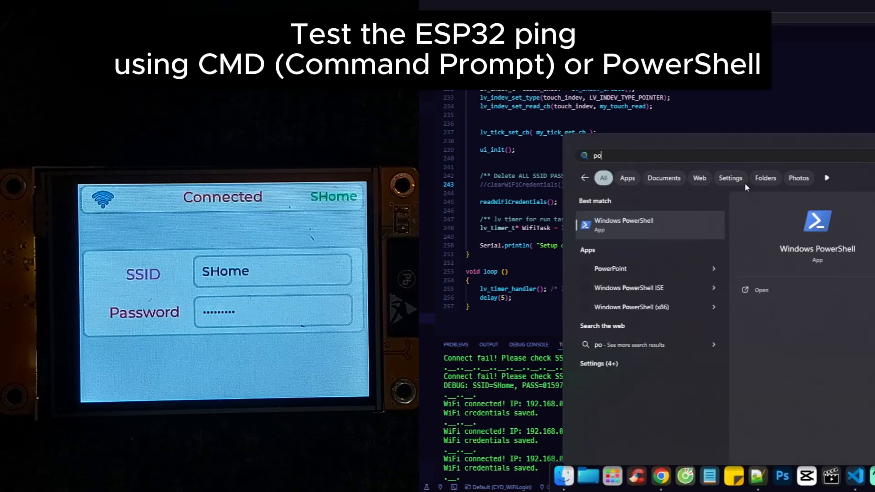
click(623, 224)
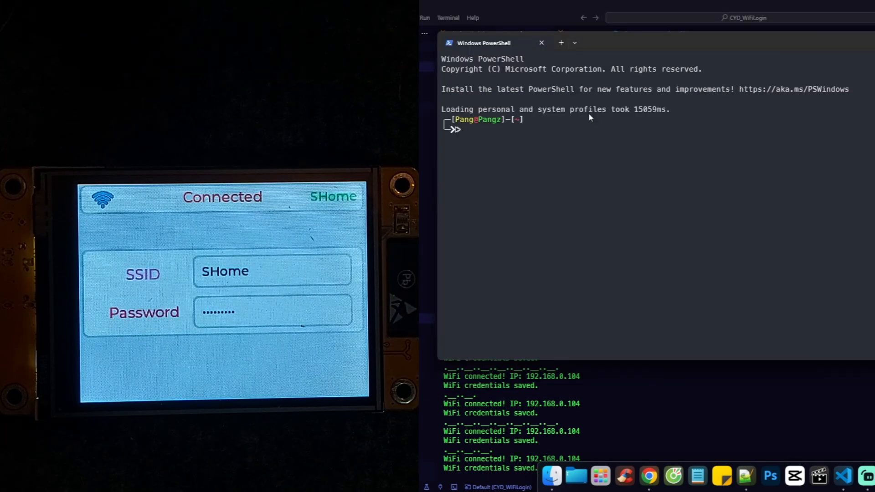
- Type 'ping 192.168.1' toward the ESP32's address in PowerShell
text(ping 1)
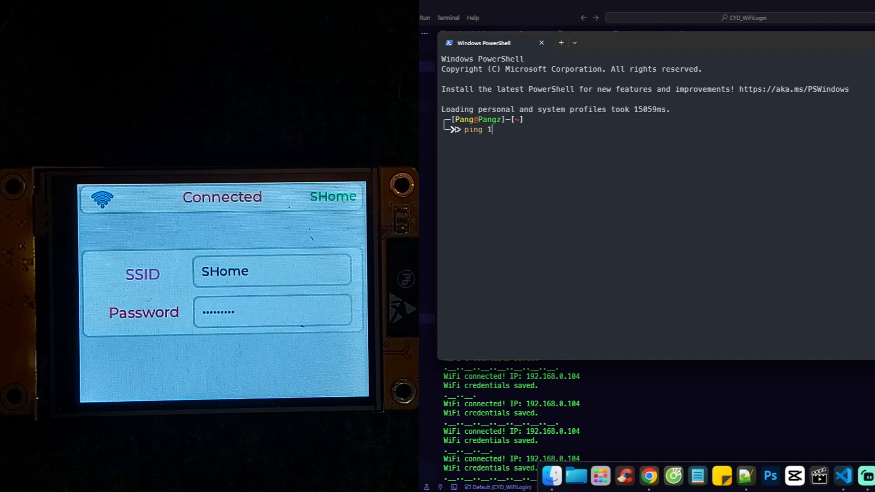
text(92.168.1)
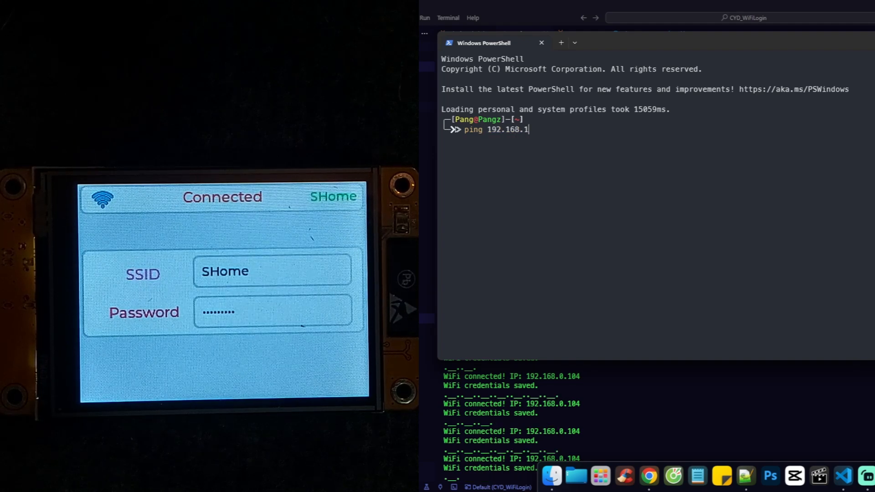